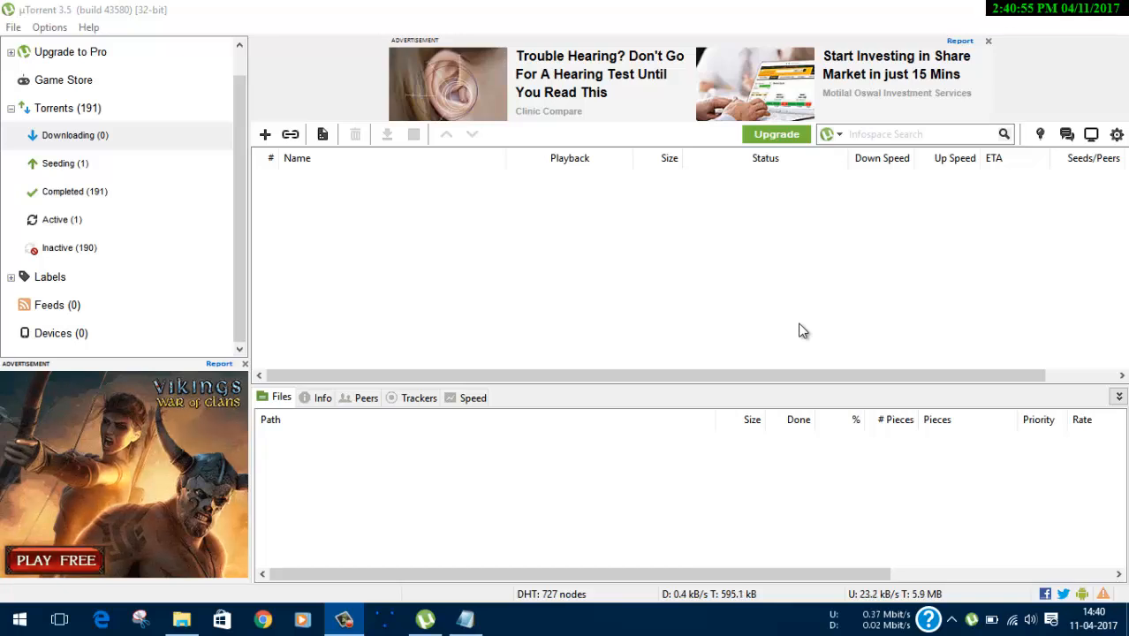
mouse_move(516, 280)
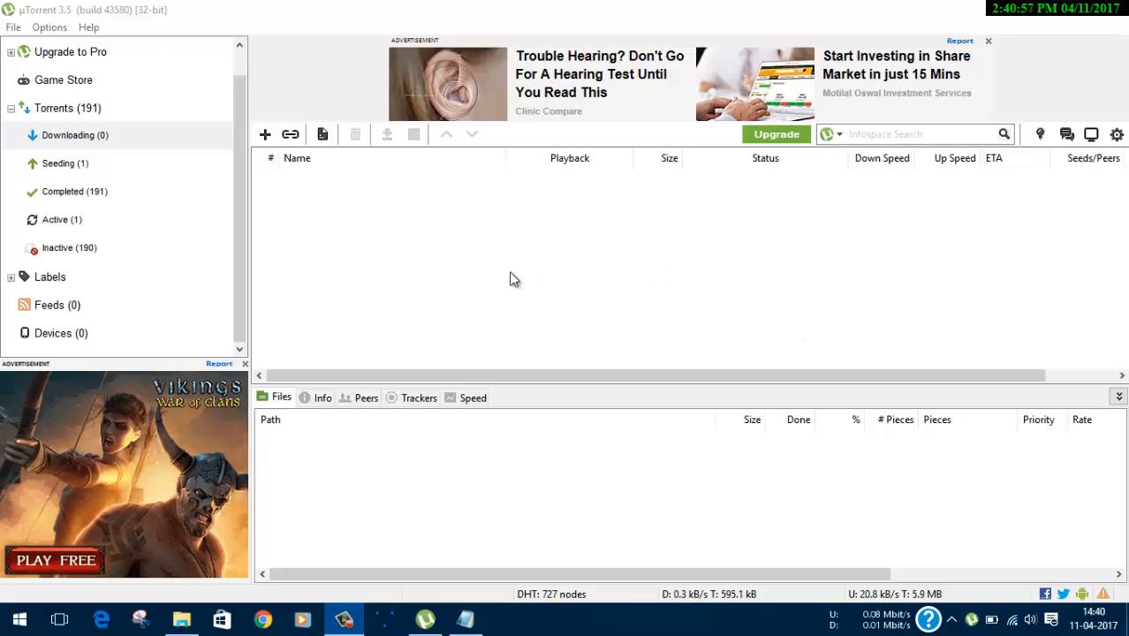
mouse_move(467, 357)
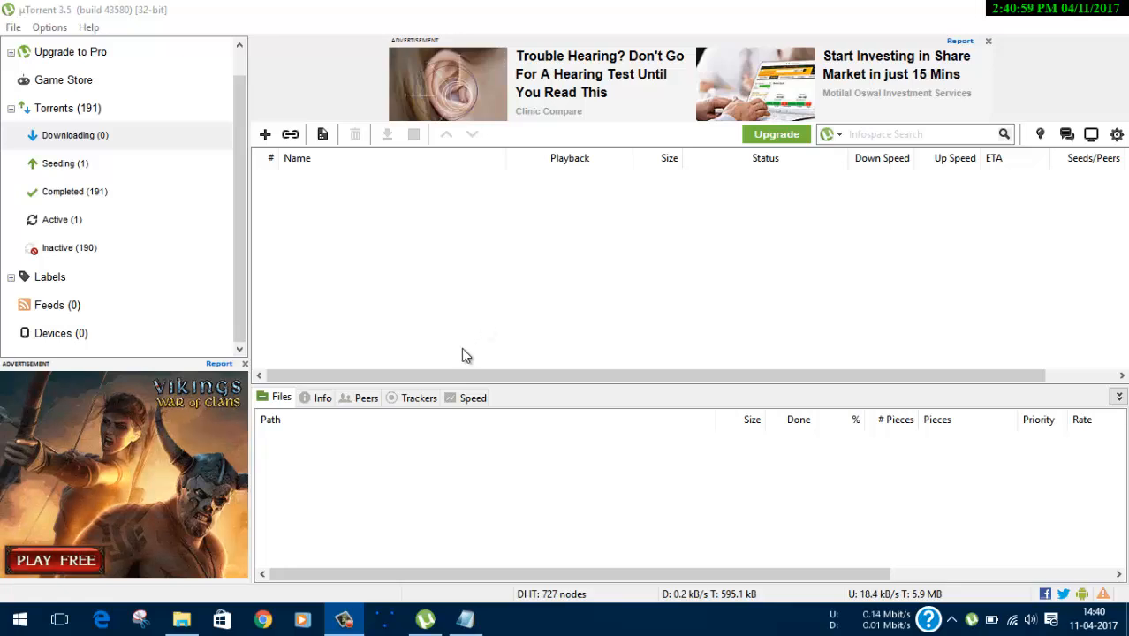
mouse_move(376, 276)
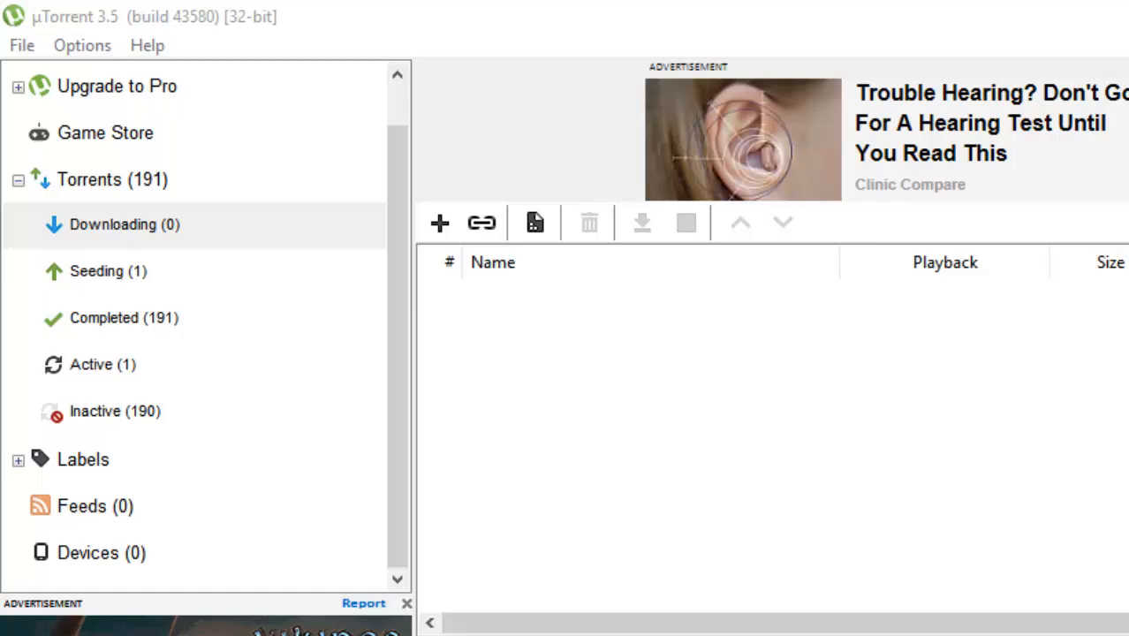
mouse_move(507, 27)
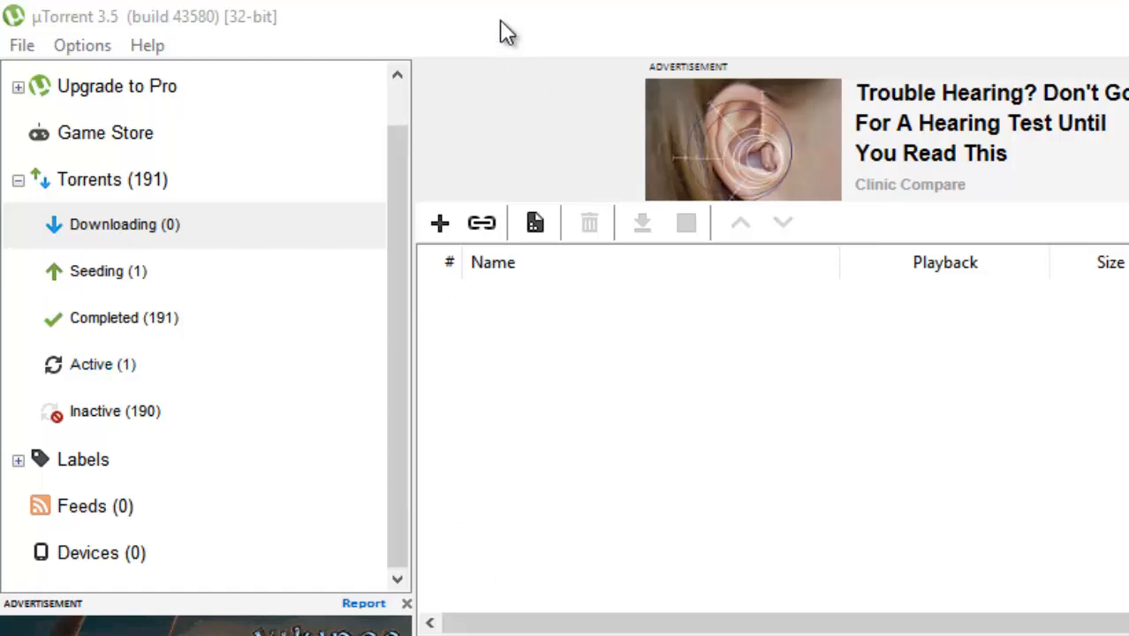
Bring up the Create New Torrent dialog from the File menu and begin choosing a source
click(21, 45)
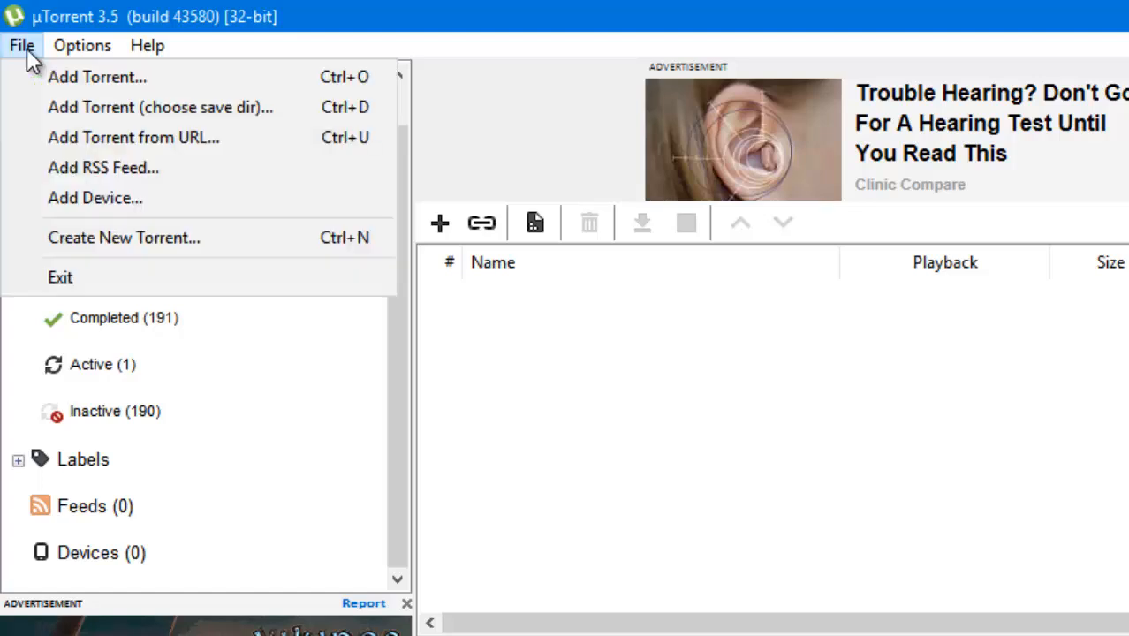
mouse_move(217, 246)
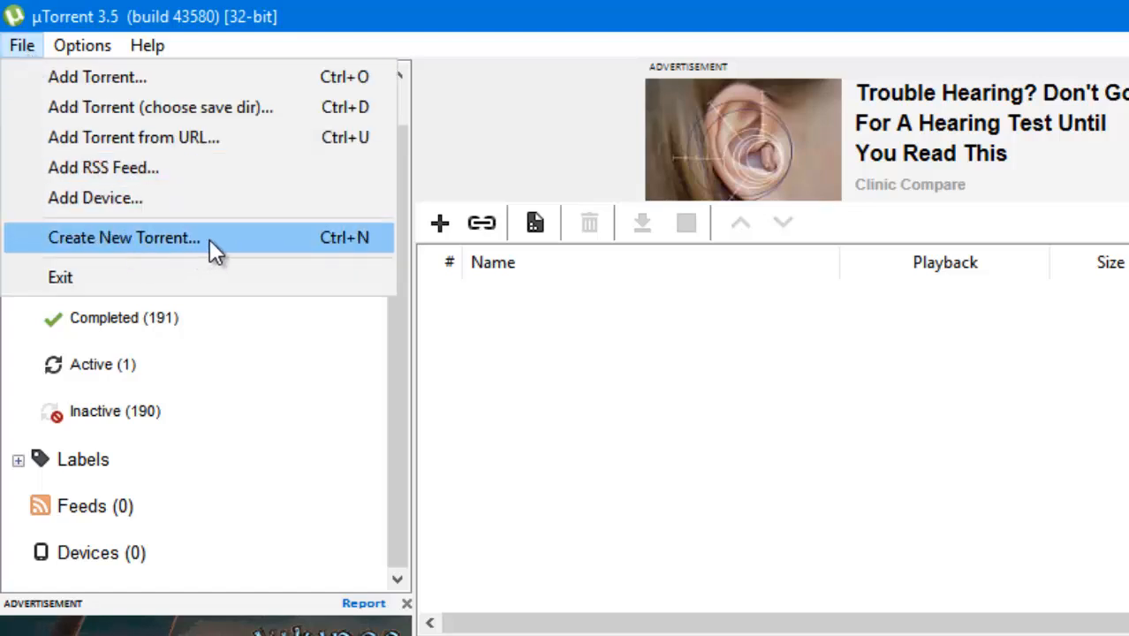
click(21, 45)
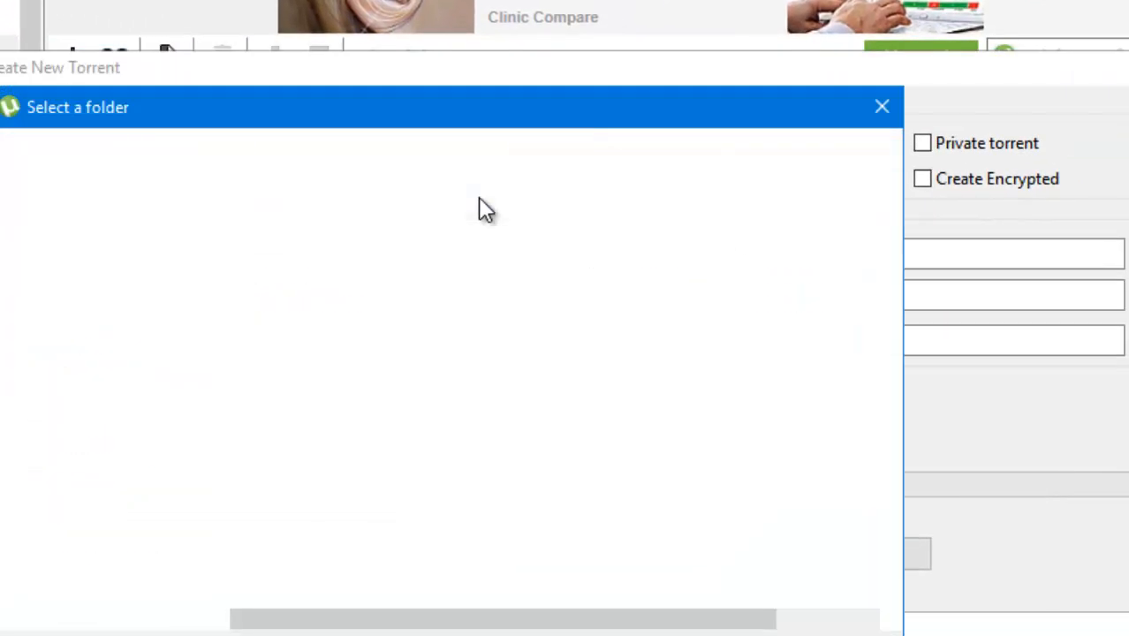
click(468, 194)
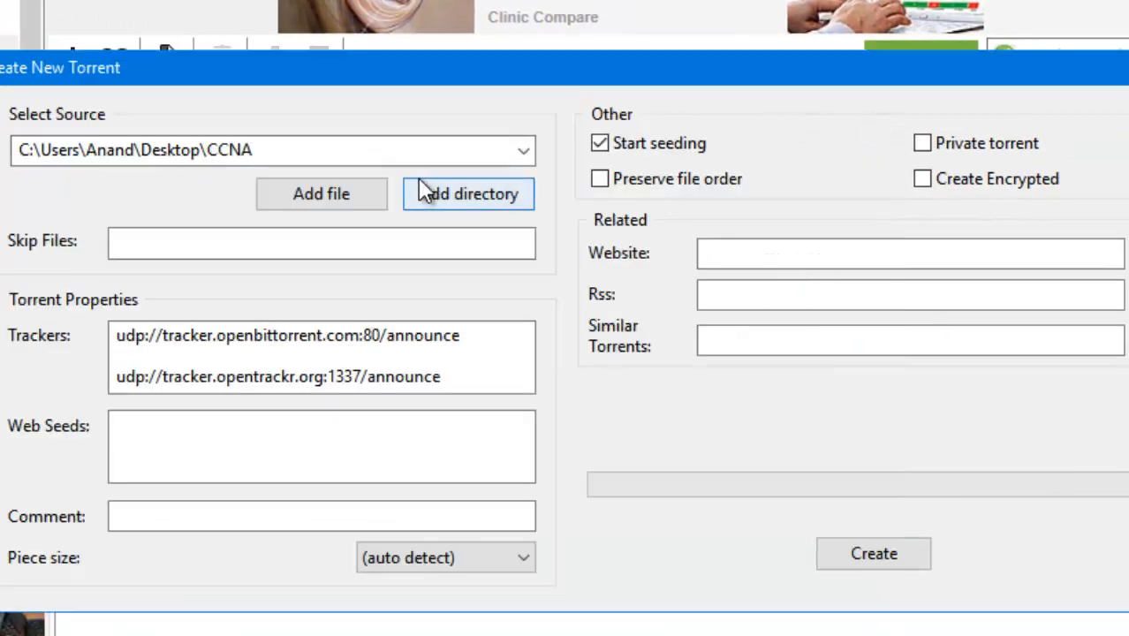
mouse_move(380, 208)
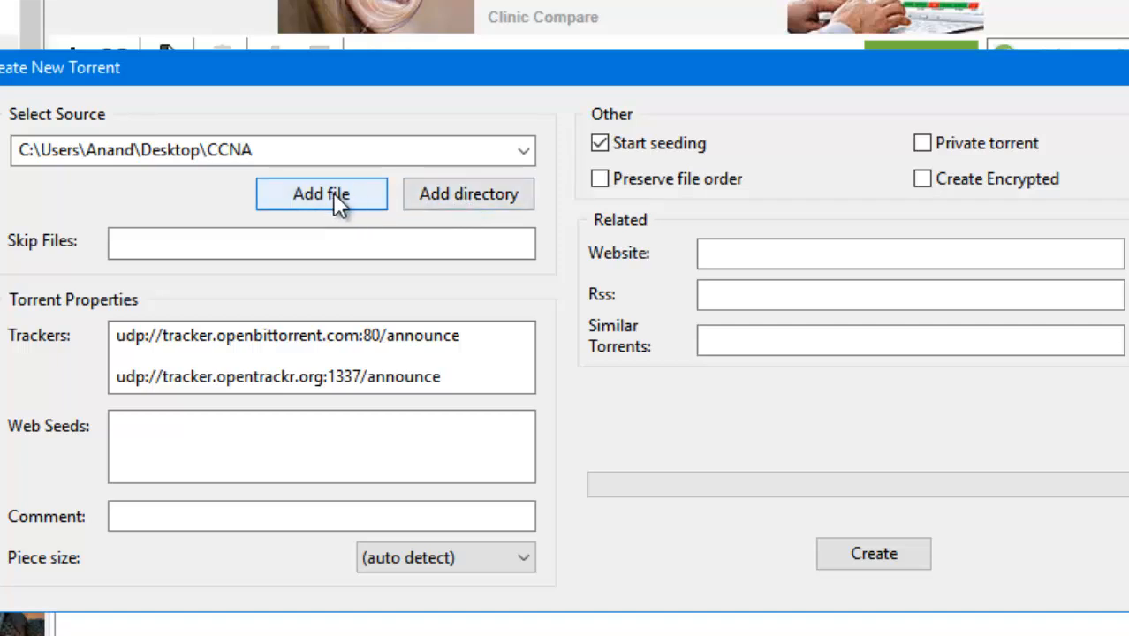
mouse_move(469, 194)
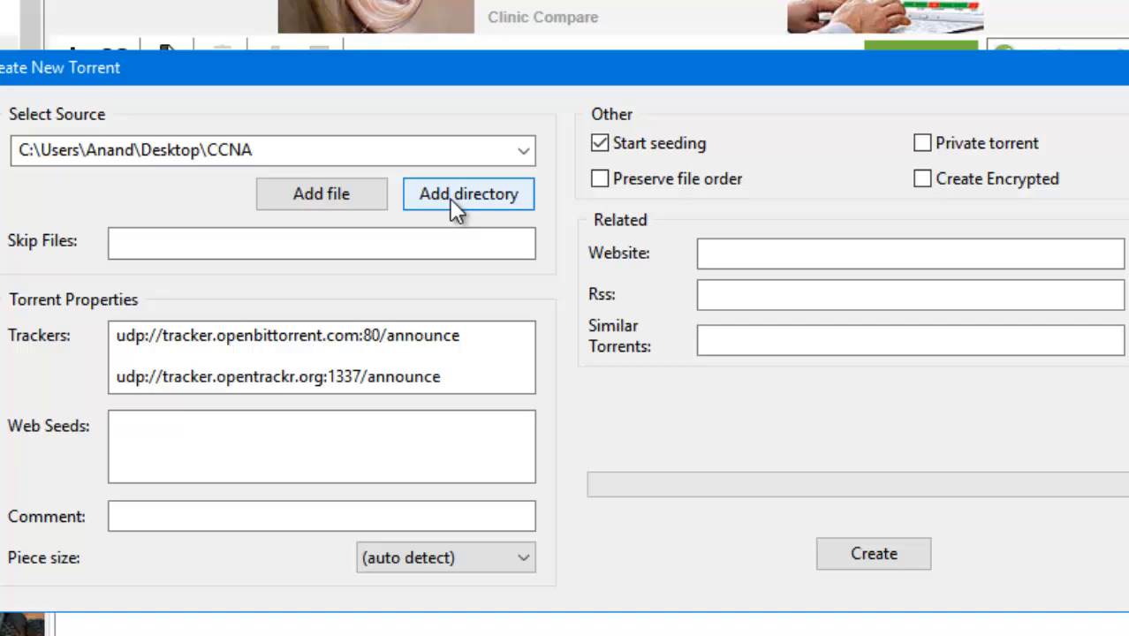
Add the Desktop's New folder as the torrent source directory and proceed to saving the .torrent
click(468, 193)
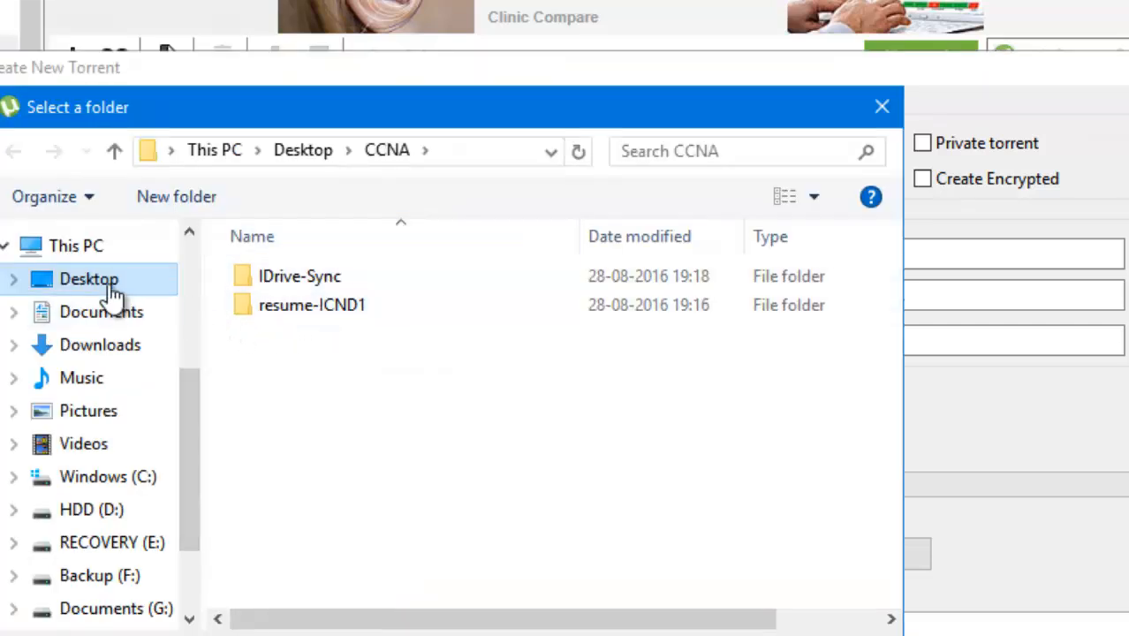
click(88, 279)
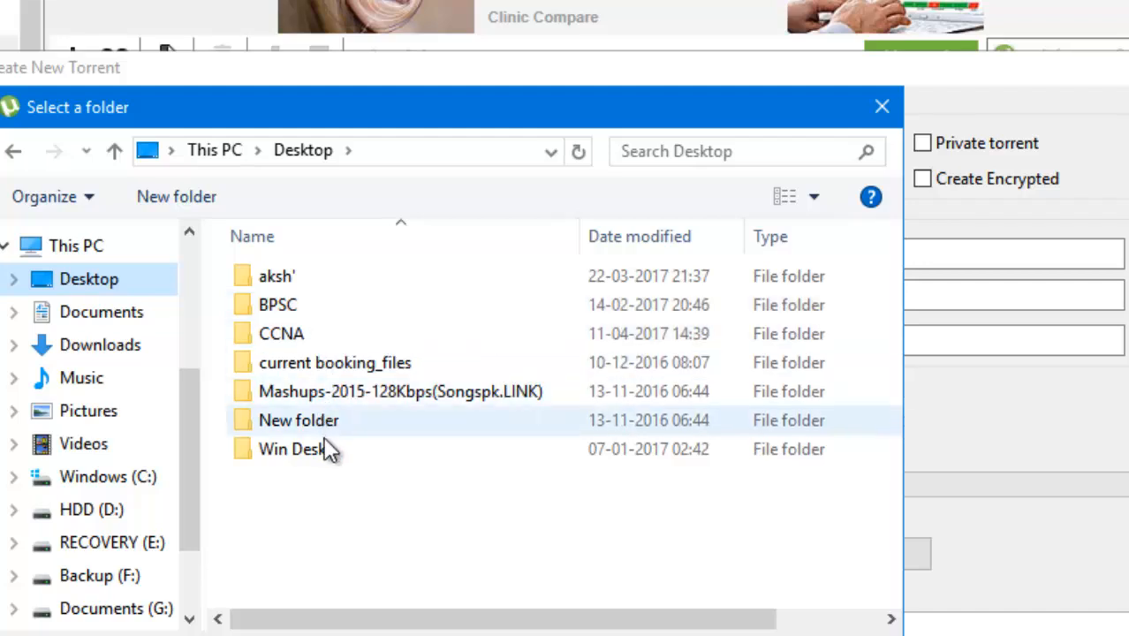
click(277, 305)
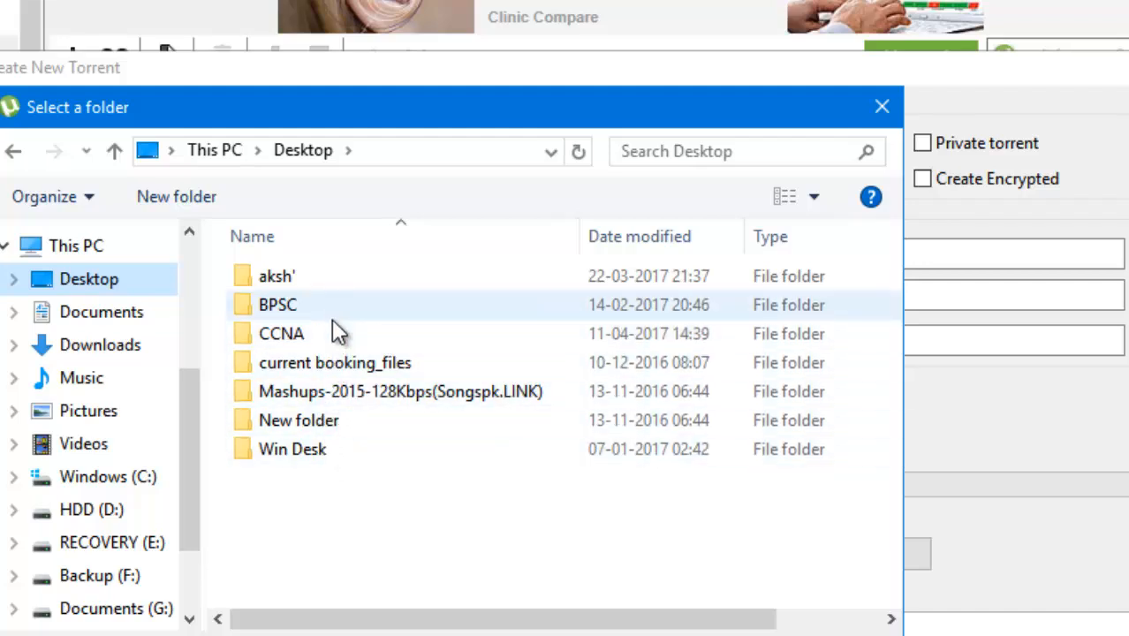
mouse_move(400, 391)
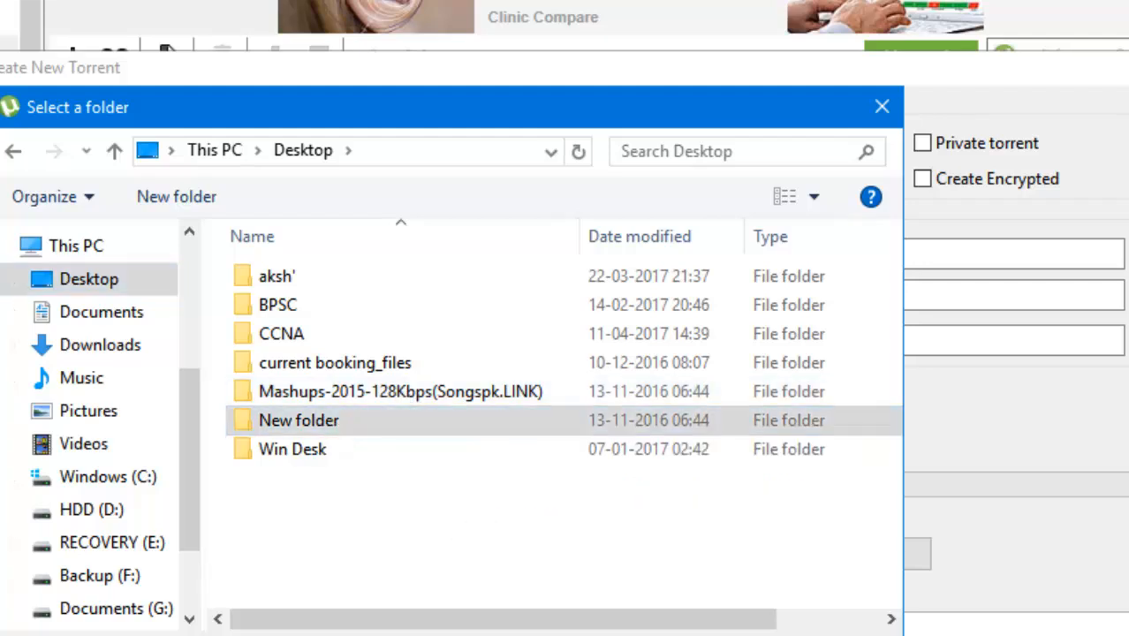
double_click(299, 420)
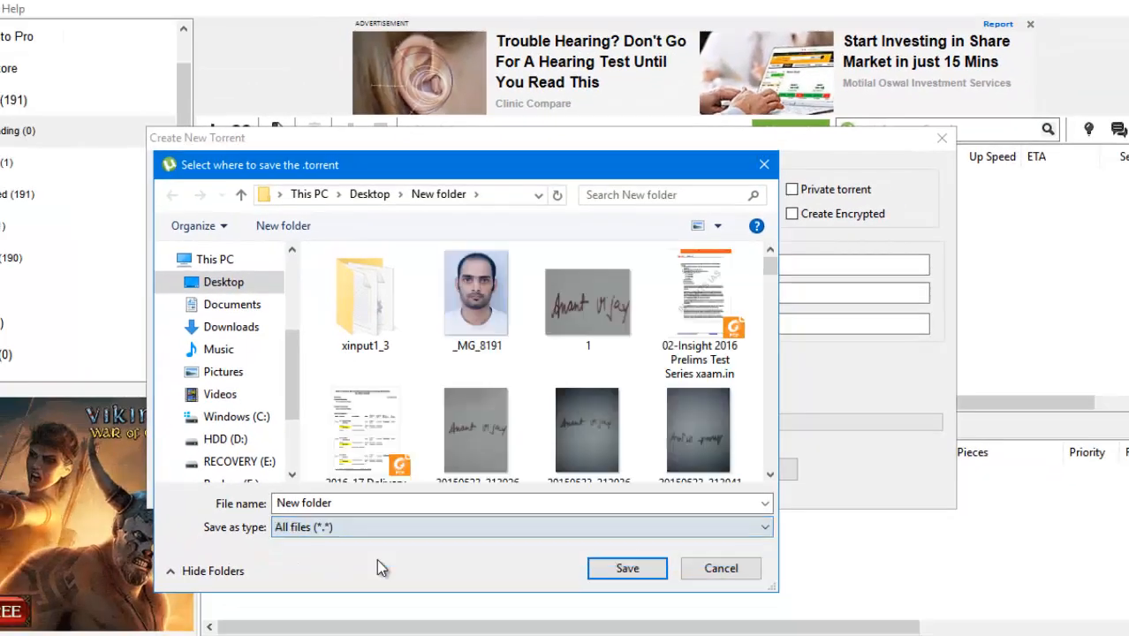
Save New folder as a Torrent files (.torrent) so it appears in the list seeding at 522 MB
click(521, 526)
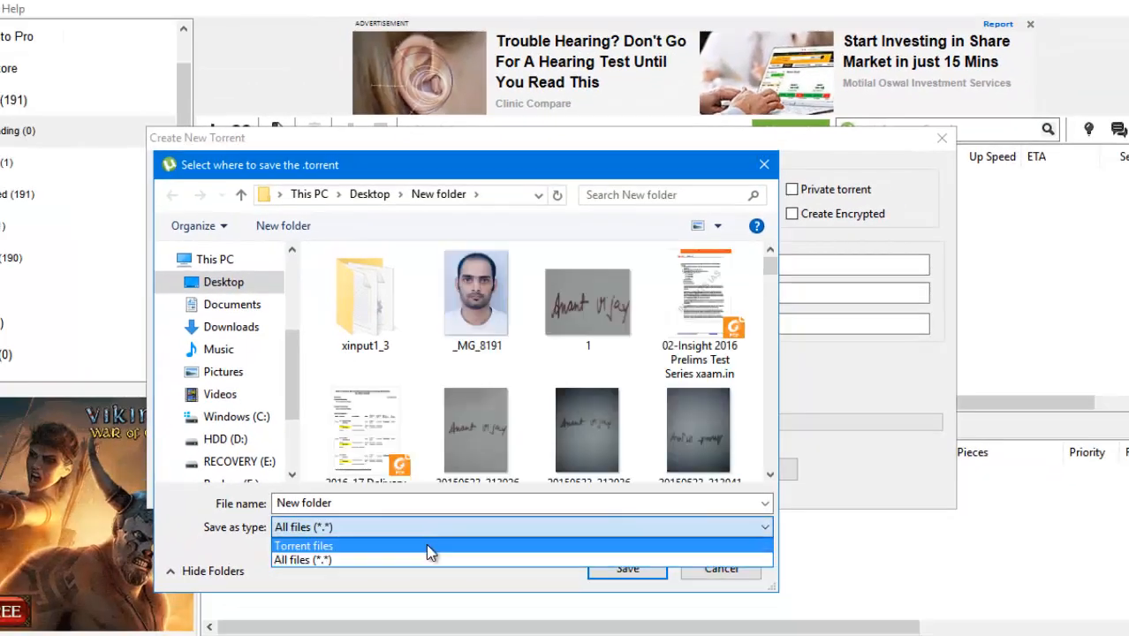
click(627, 568)
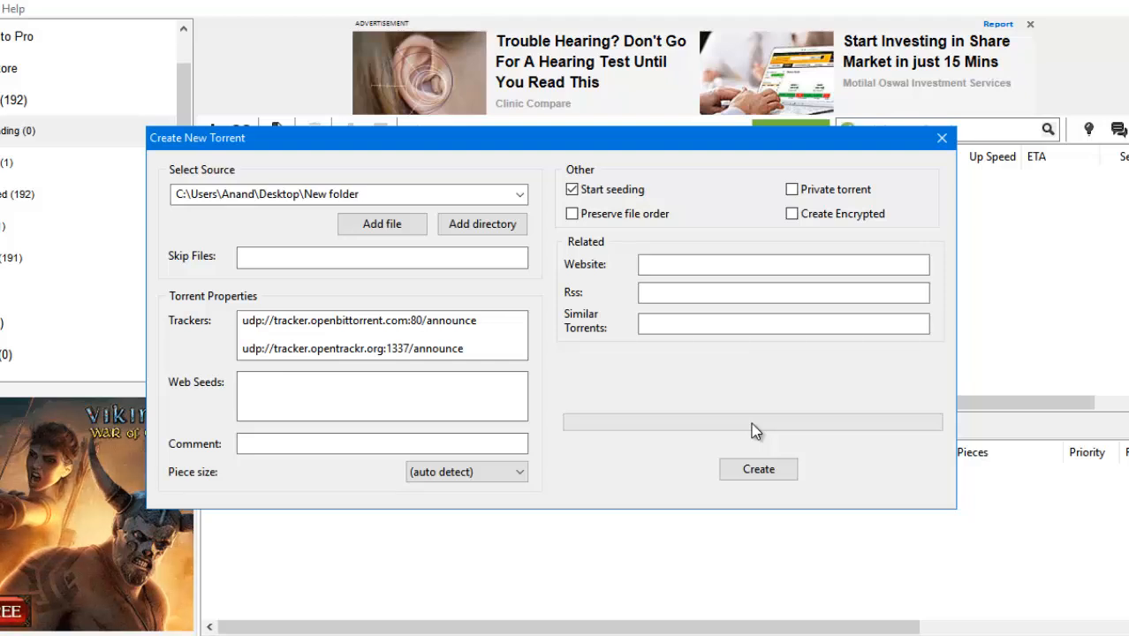
mouse_move(522, 369)
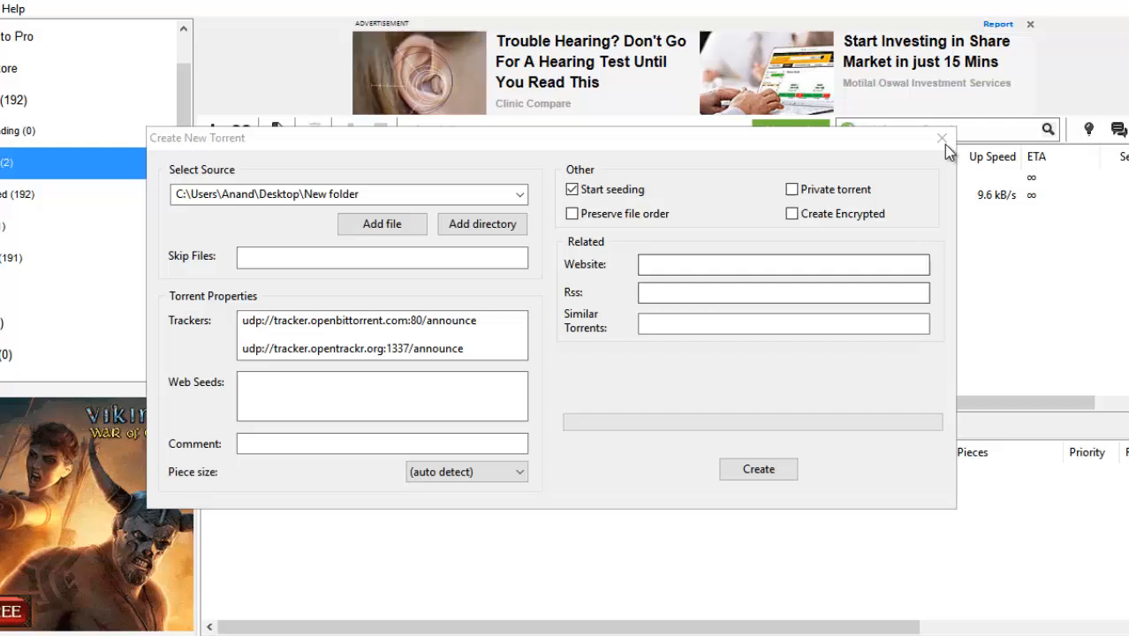
click(941, 138)
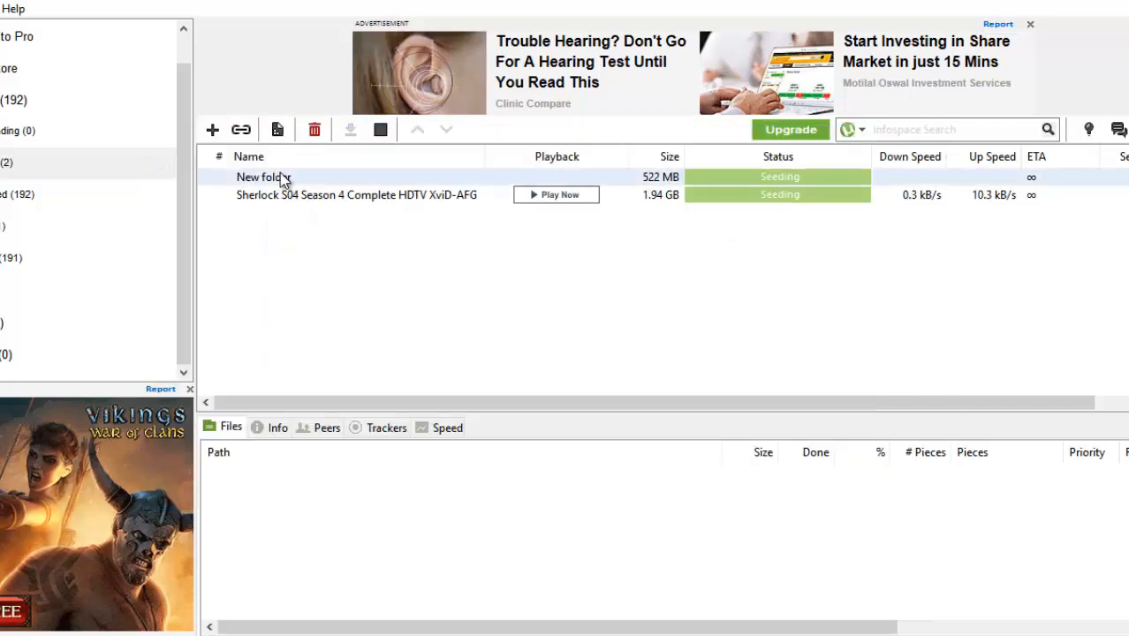
Select the New folder torrent to show its Files tab with every file 100% done
click(263, 177)
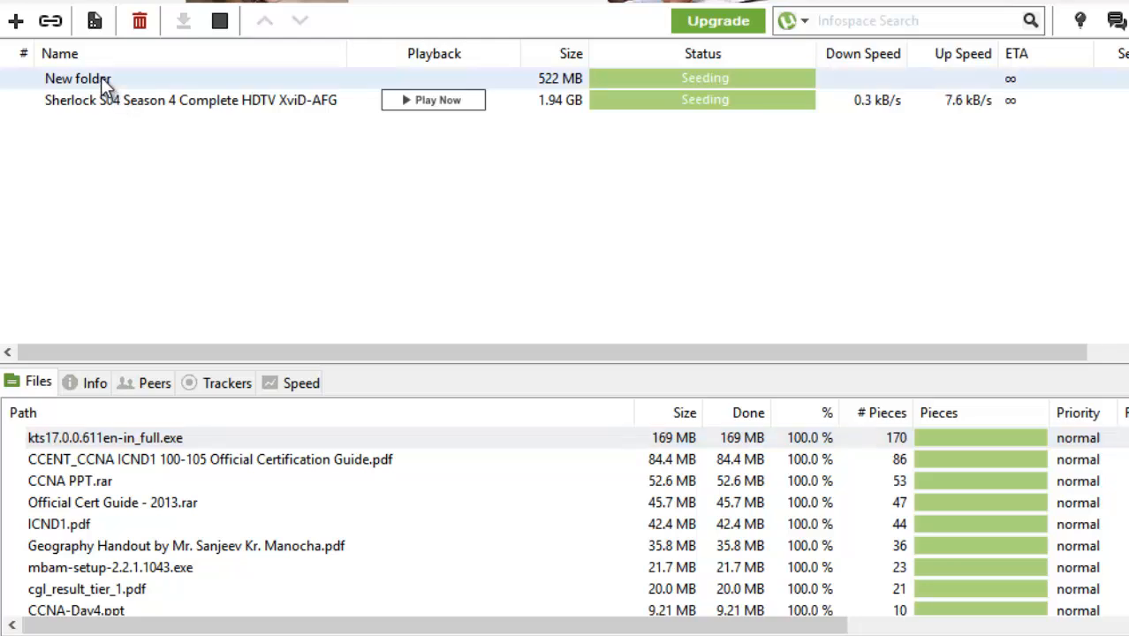
Copy the New folder torrent's magnet URI via its right-click menu
right_click(77, 79)
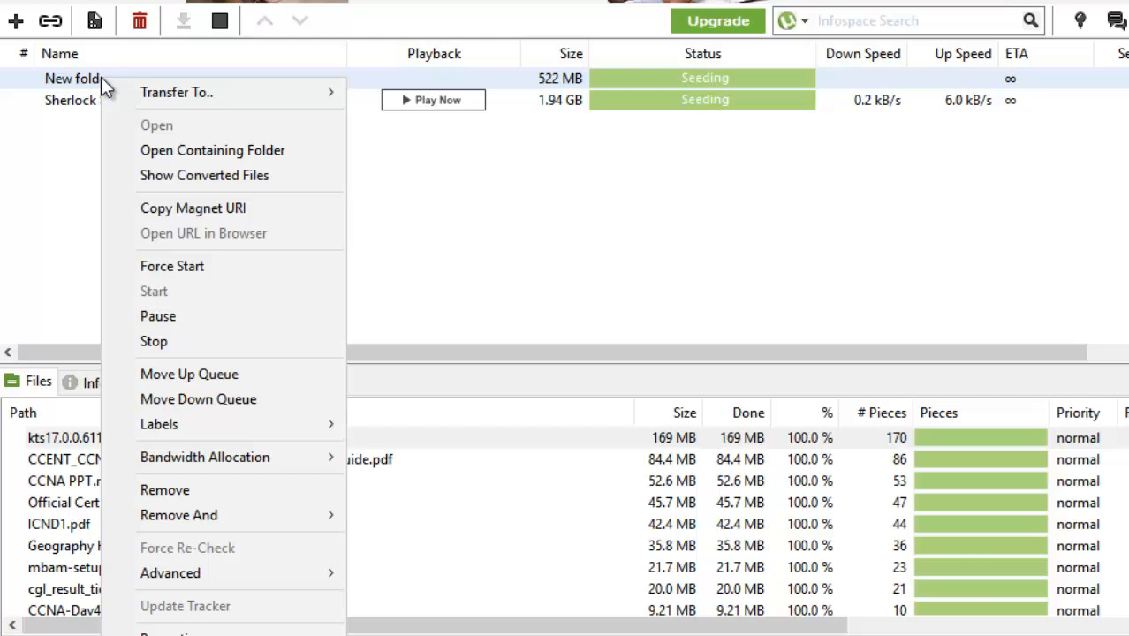
mouse_move(236, 217)
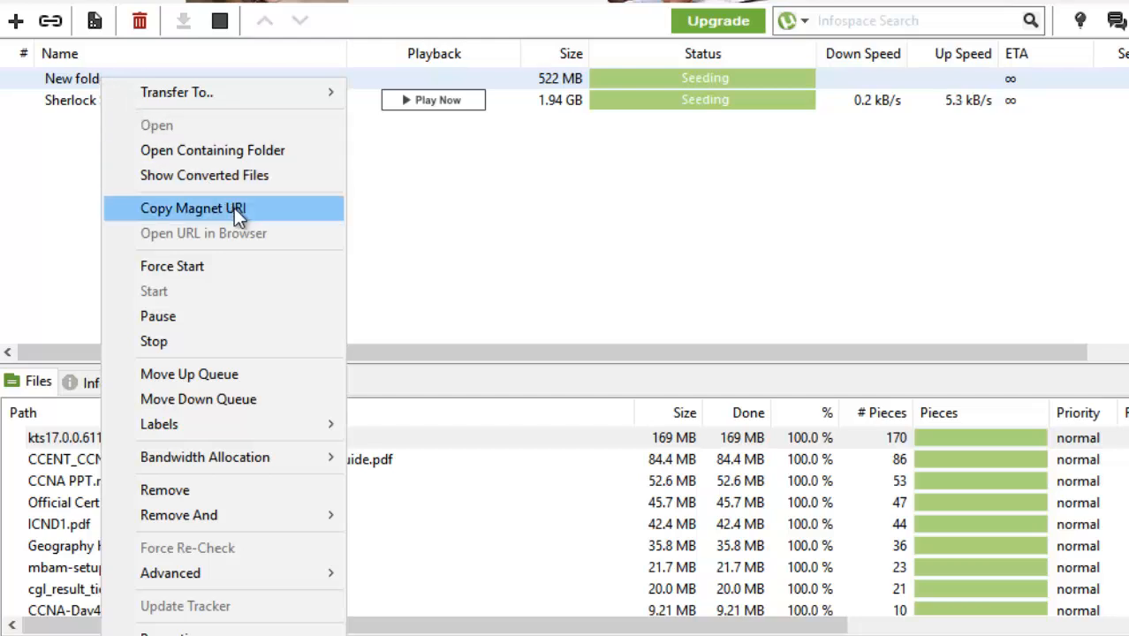
mouse_move(281, 217)
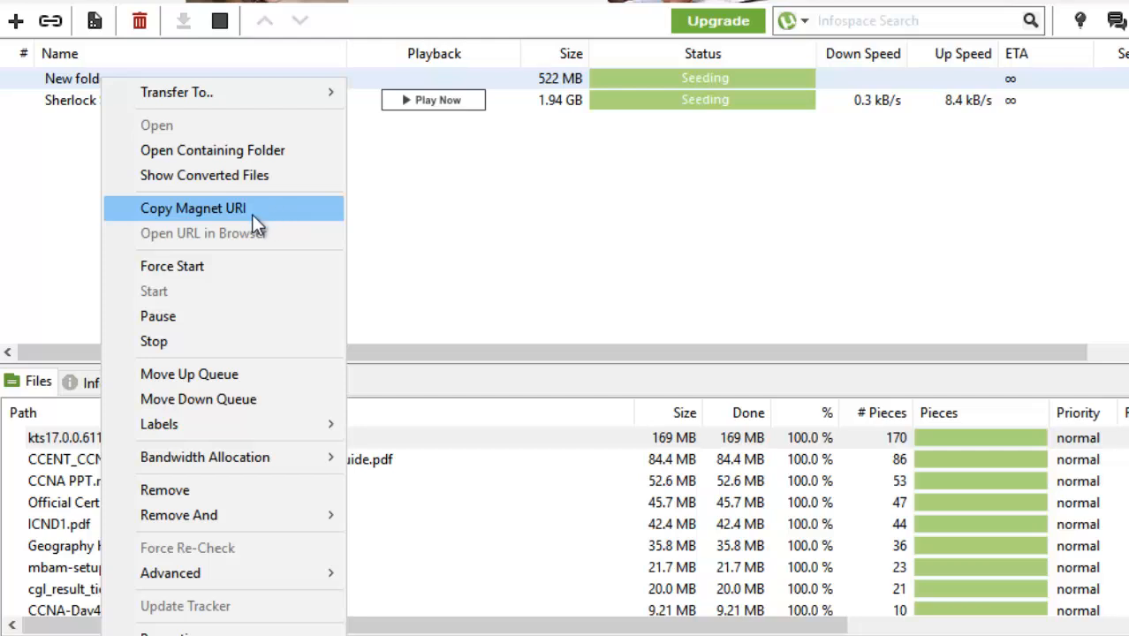
click(193, 208)
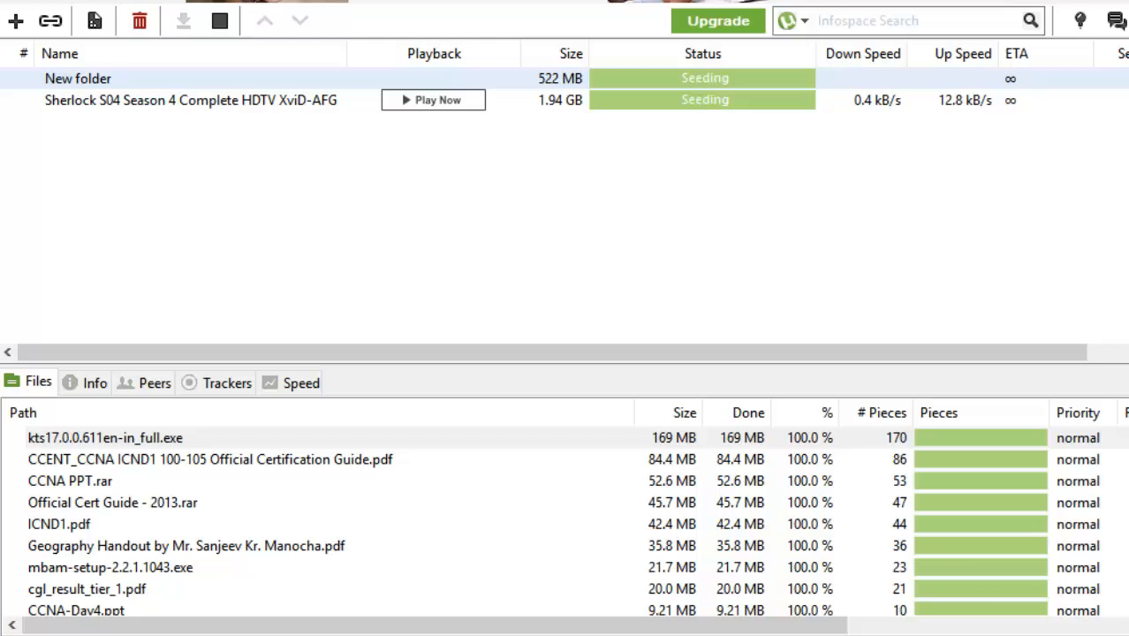
mouse_move(14, 20)
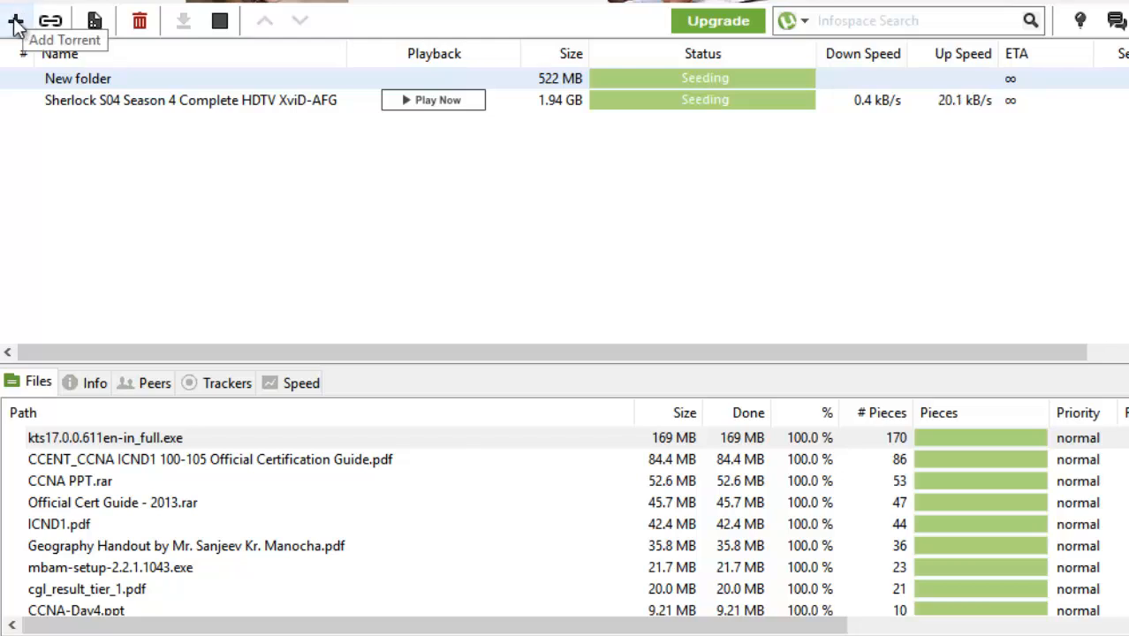
mouse_move(50, 20)
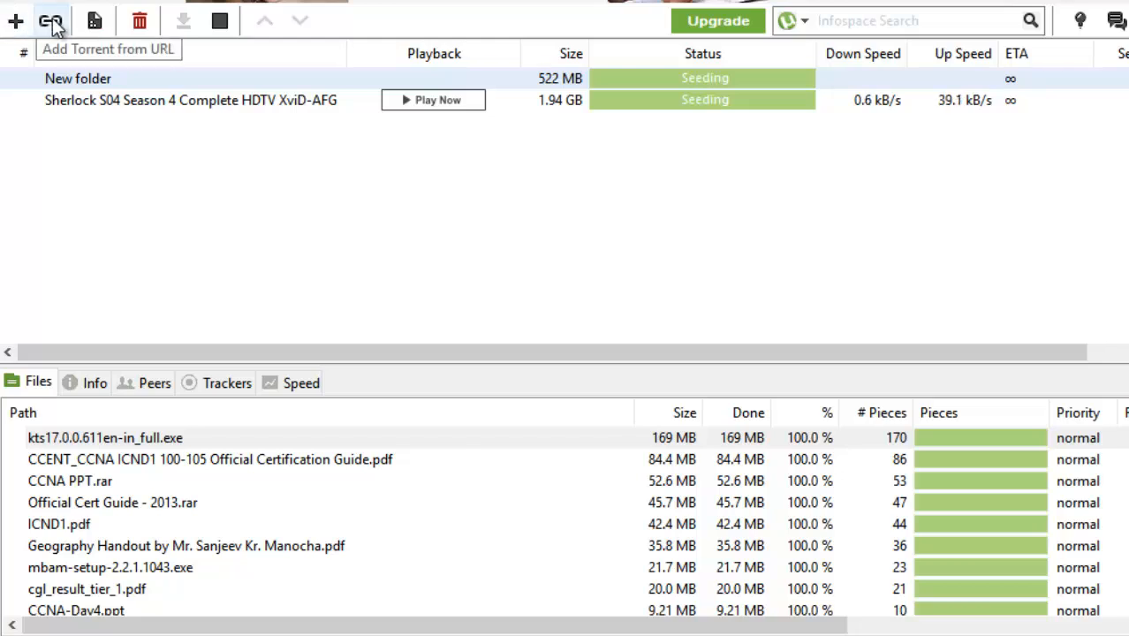
Add the copied magnet link as a torrent from URL and accept loading trackers into the existing entry
click(50, 21)
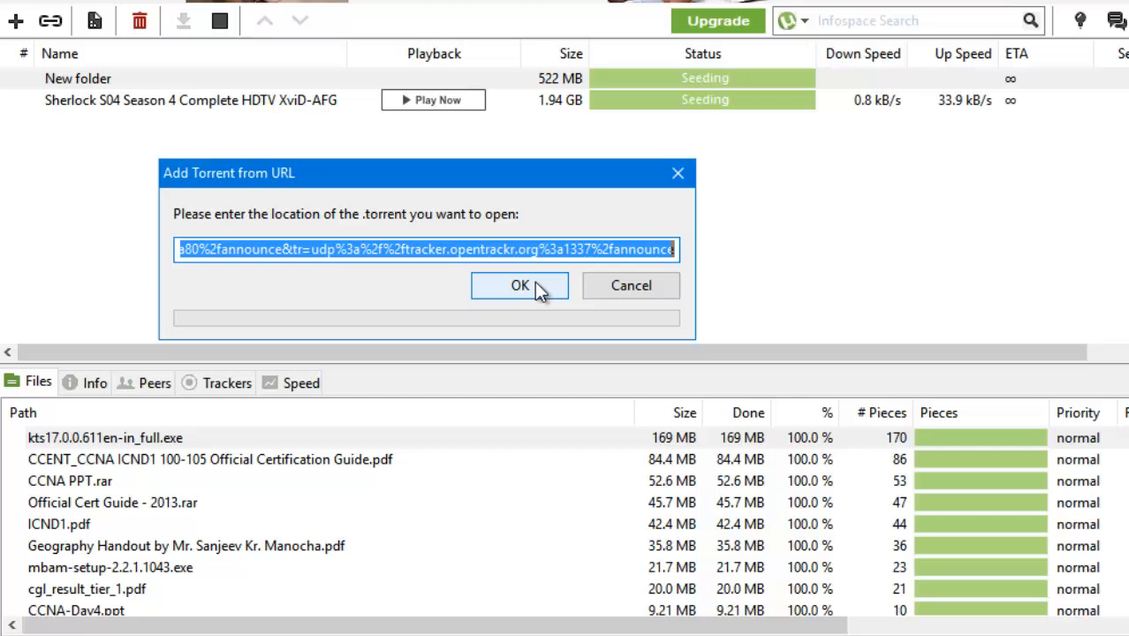
click(520, 285)
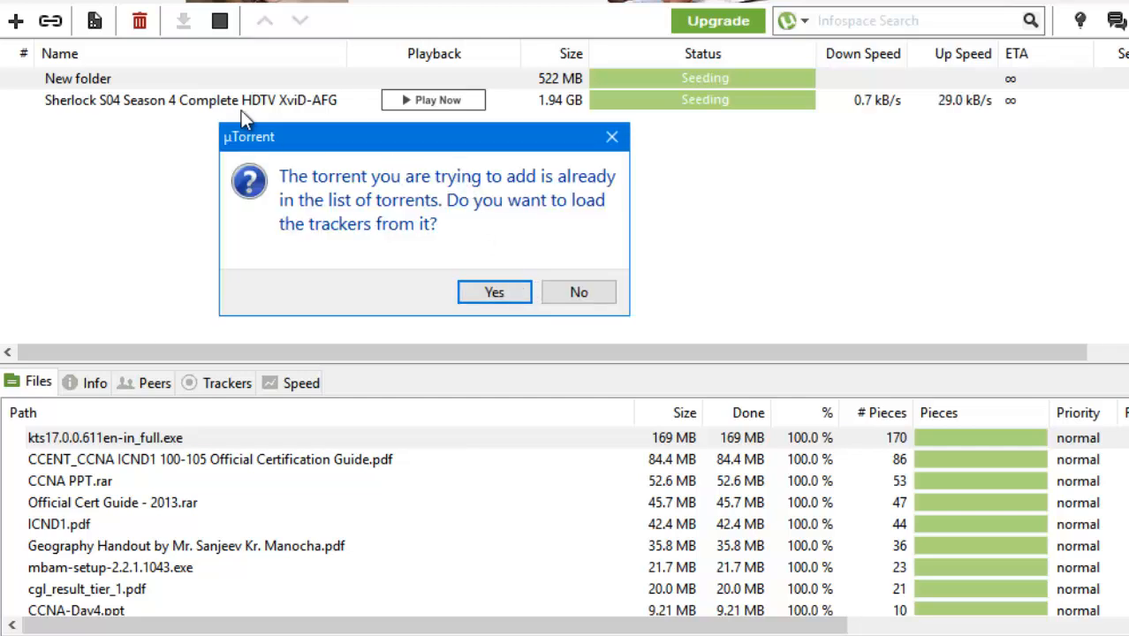
mouse_move(391, 220)
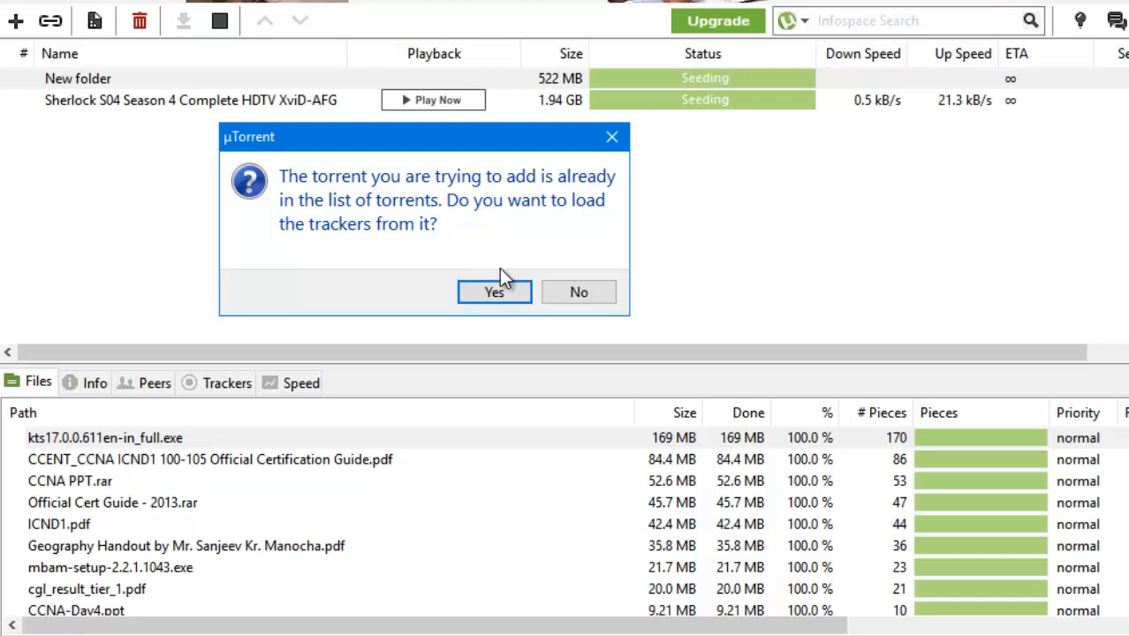
click(494, 292)
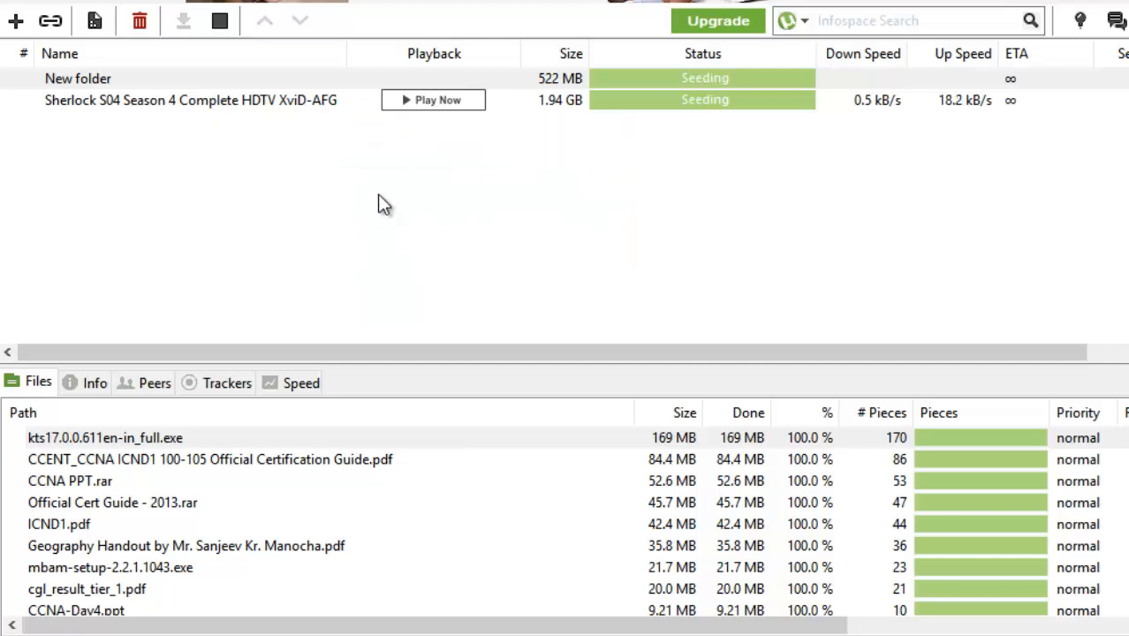